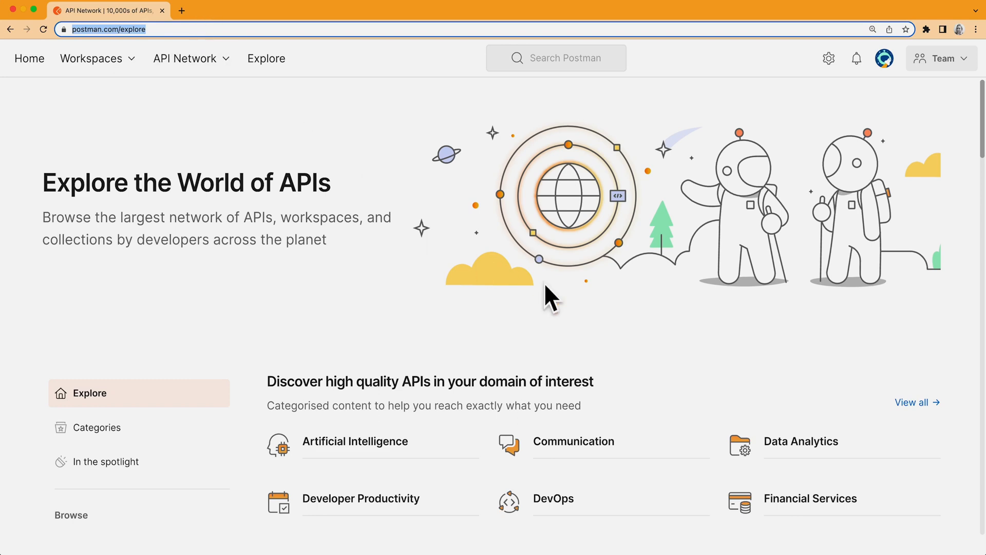
Step: Go to the Financial Services category tile among the Explore page's API domains
scroll("down", 3)
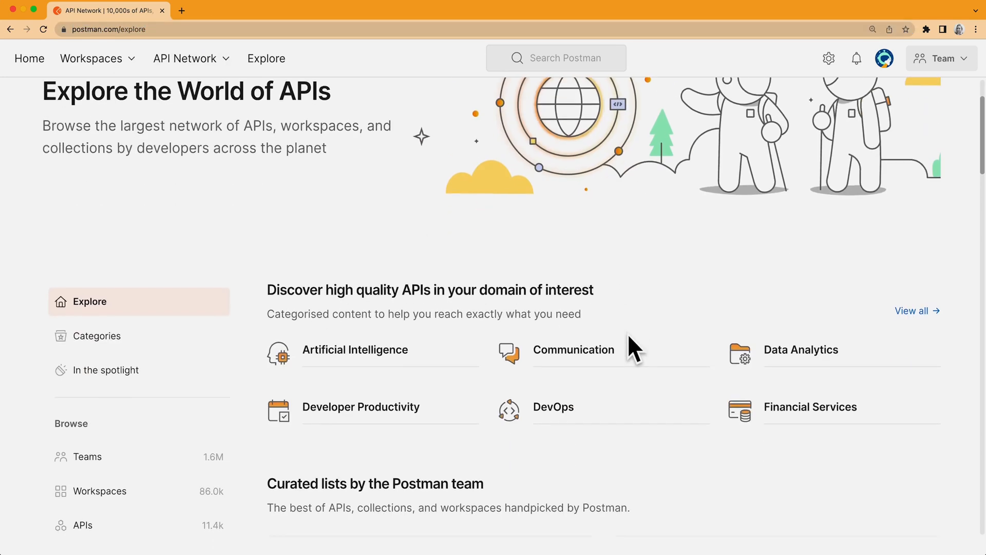
scroll("down", 3)
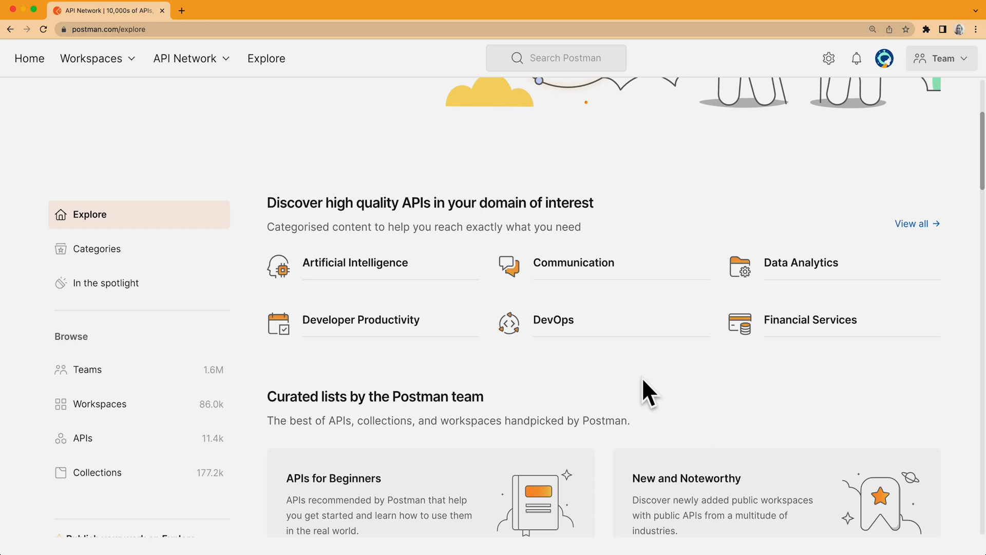
mouse_move(620, 288)
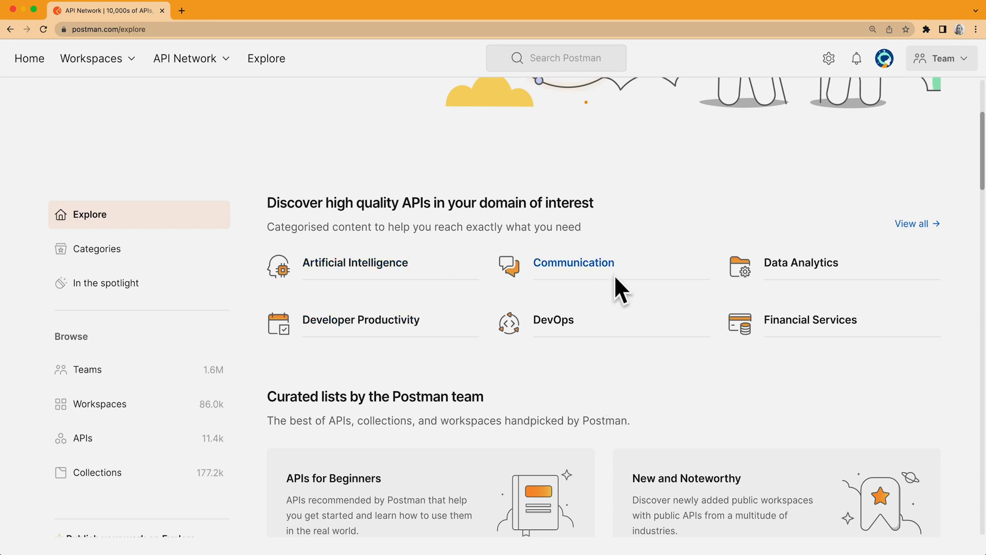
mouse_move(888, 275)
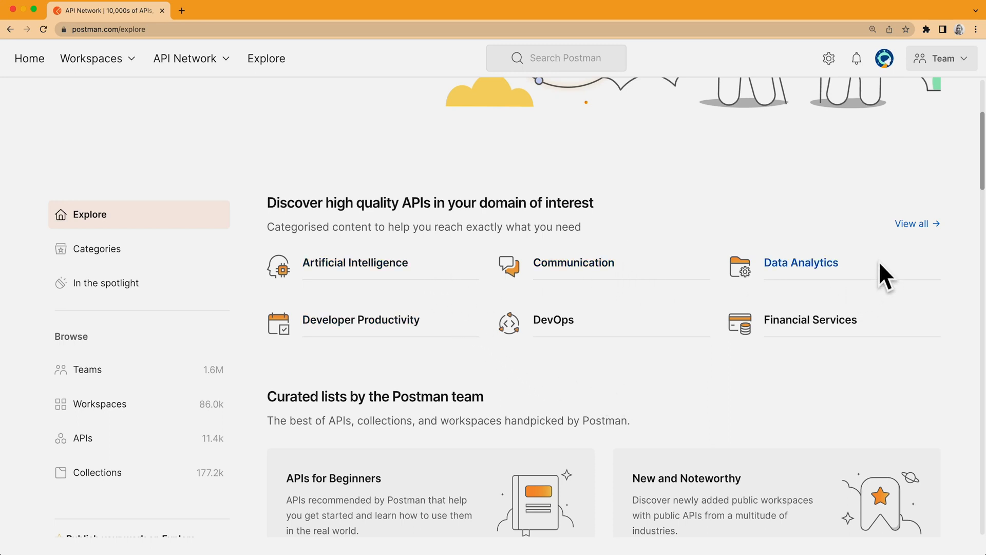
mouse_move(843, 403)
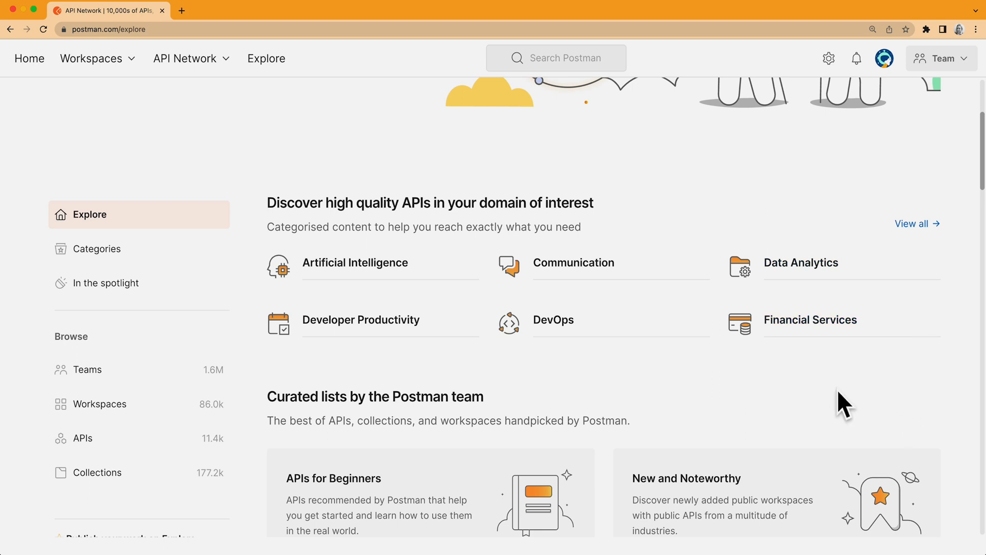
mouse_move(840, 409)
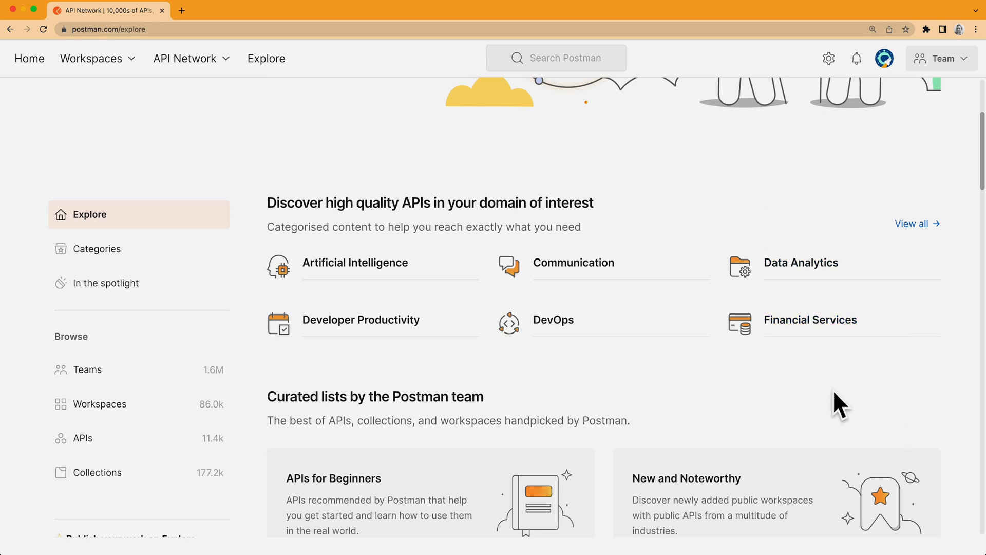
mouse_move(826, 390)
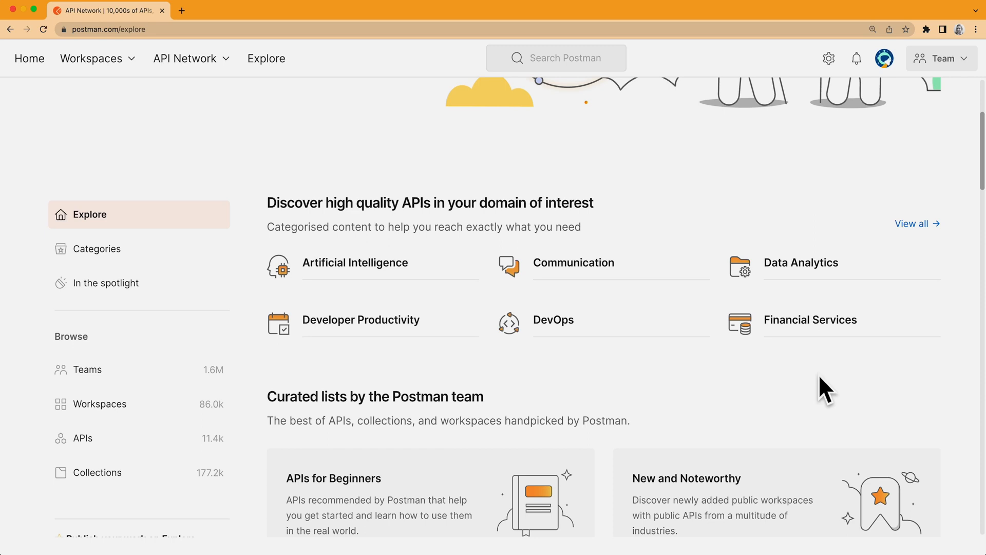
left_click(810, 320)
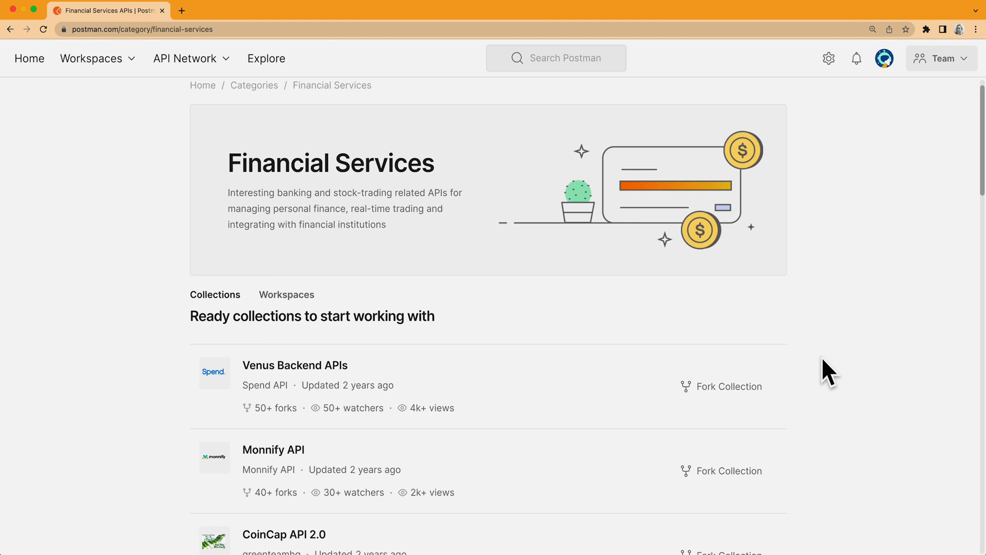
Step: Pick the PayPal Public APIs 04/22/2022 collection from the Financial Services list
scroll("down", 3)
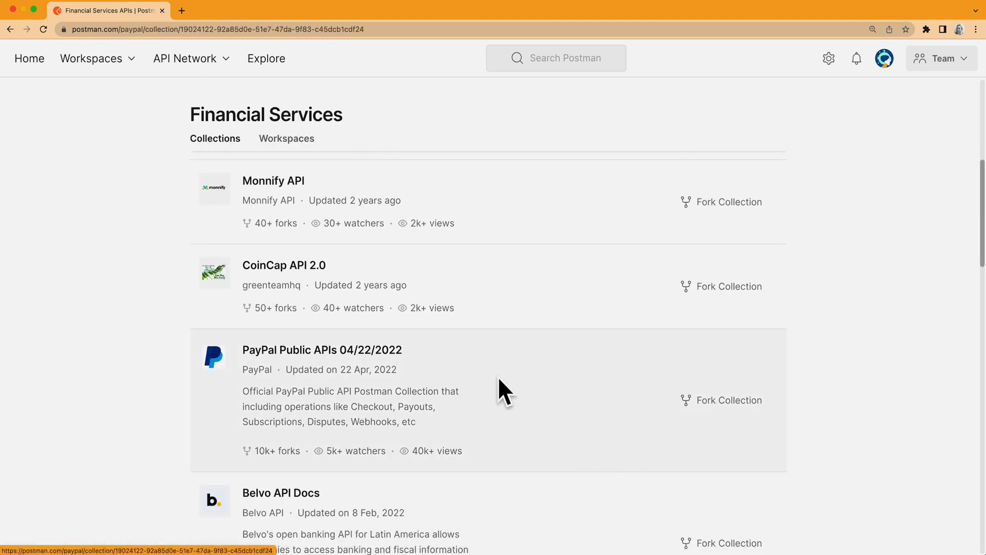
left_click(321, 349)
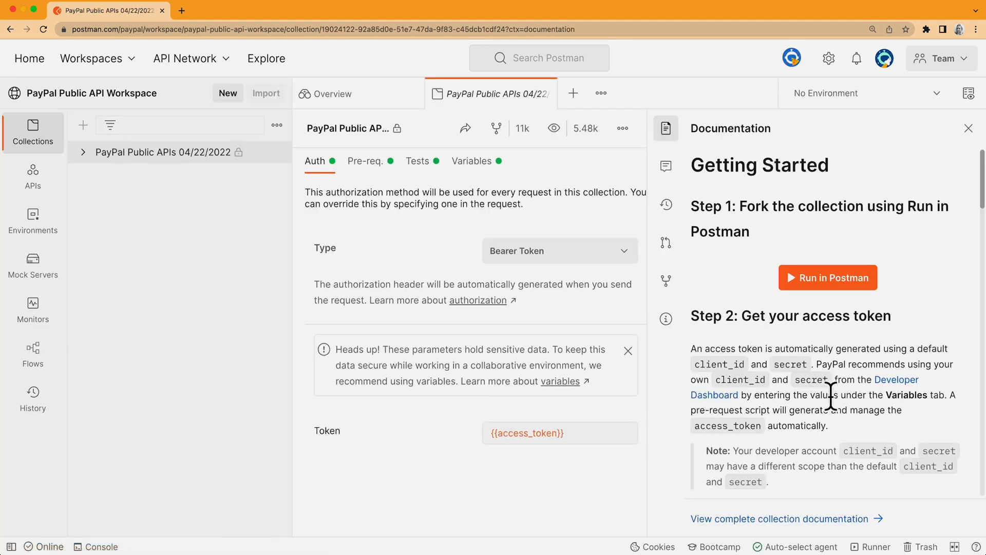
Step: Read the PayPal collection's Getting Started docs through Step 3, then return to Explore
scroll("down", 3)
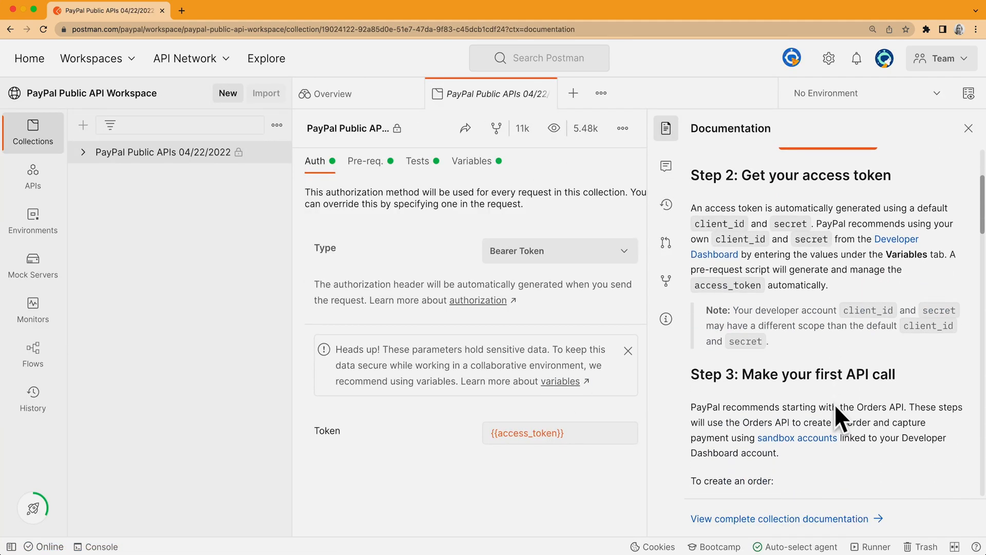
scroll("down", 3)
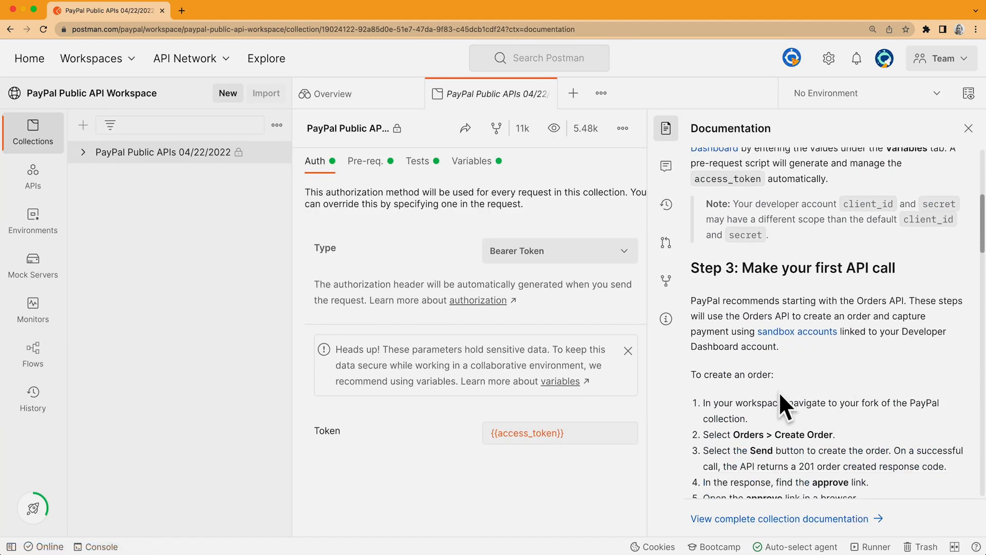
mouse_move(497, 127)
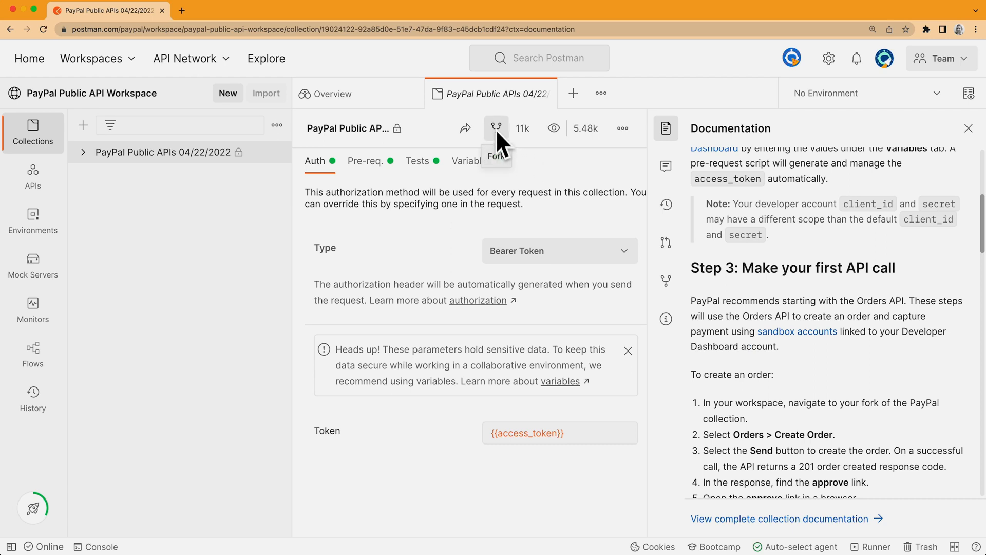
mouse_move(313, 85)
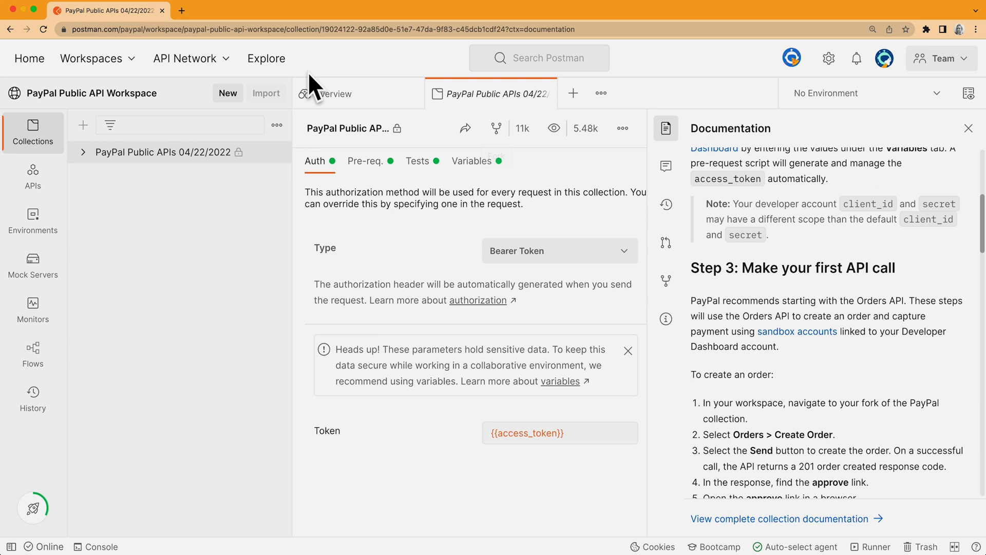
left_click(266, 59)
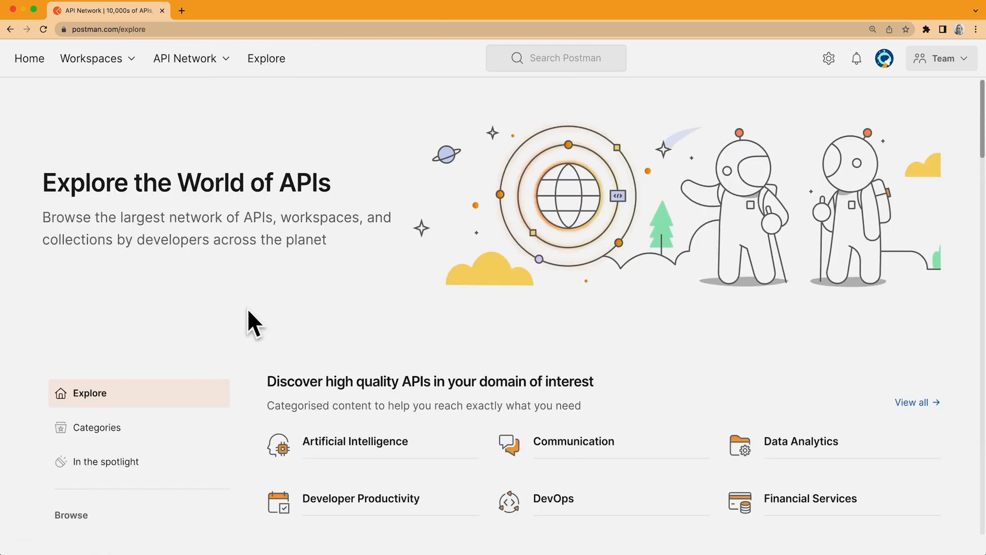
Step: Browse down the StripeDev team page, then head back to the Explore landing page
scroll("down", 3)
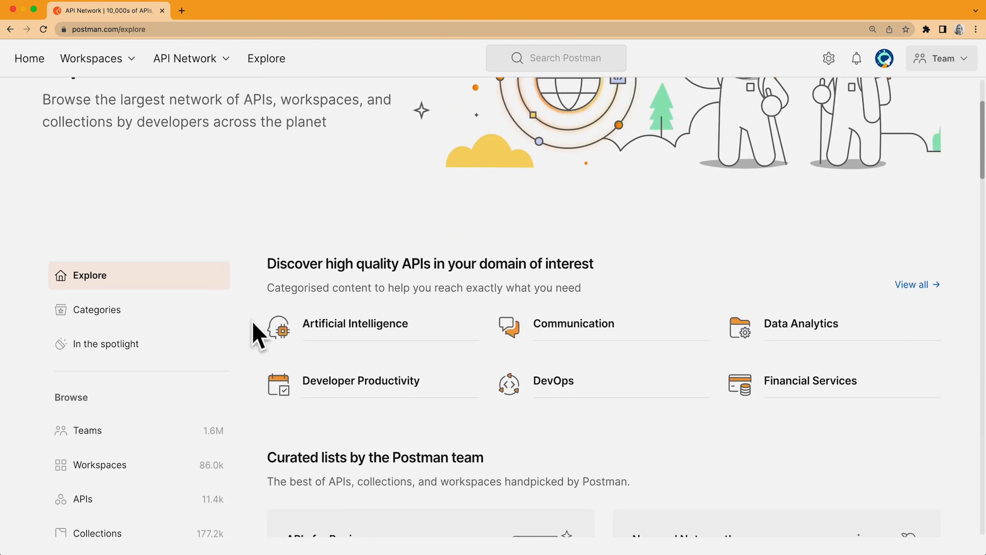
scroll("down", 3)
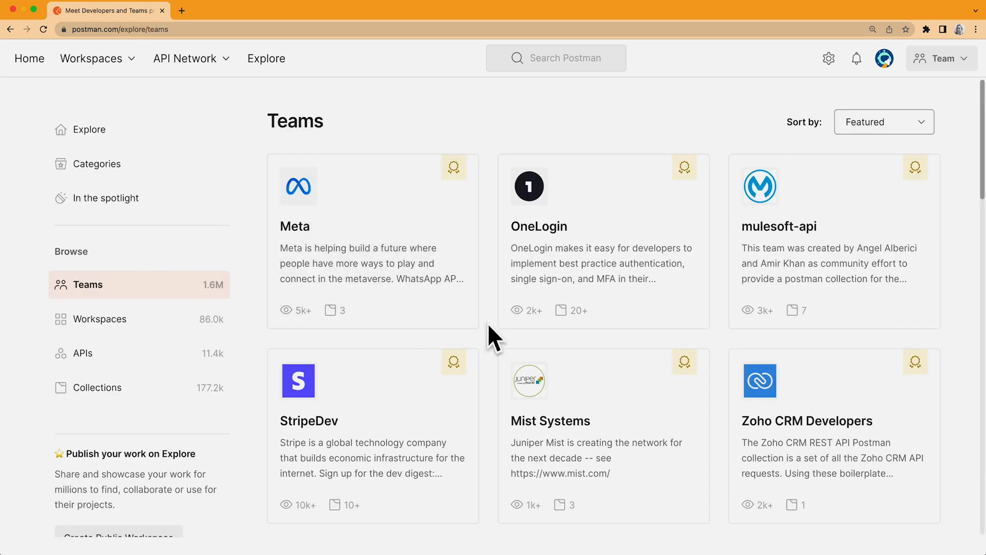
scroll("down", 3)
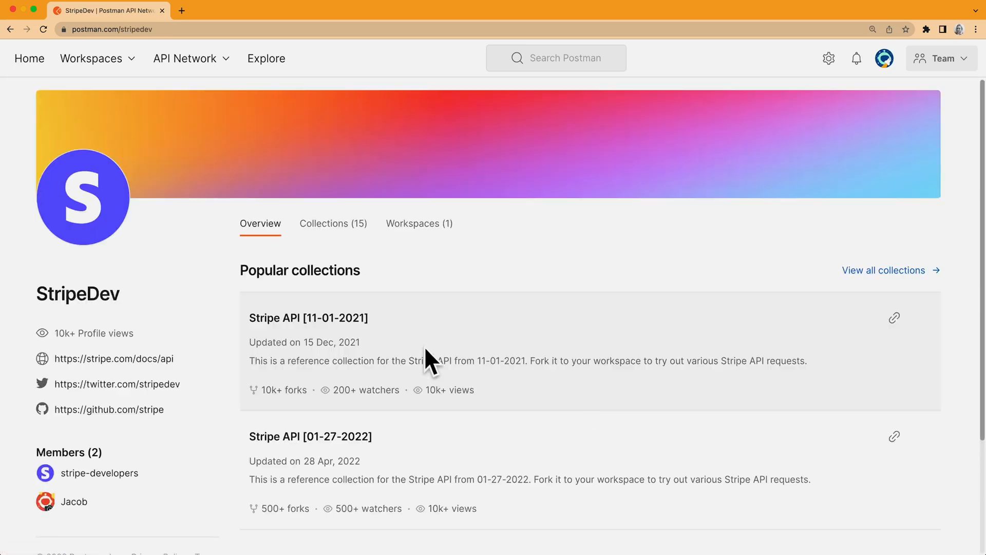
mouse_move(331, 241)
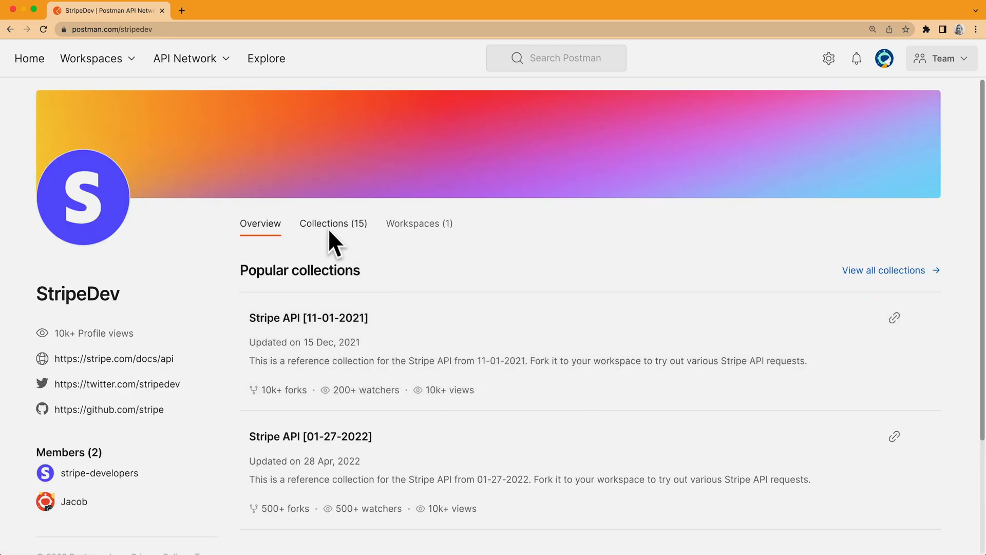
mouse_move(431, 240)
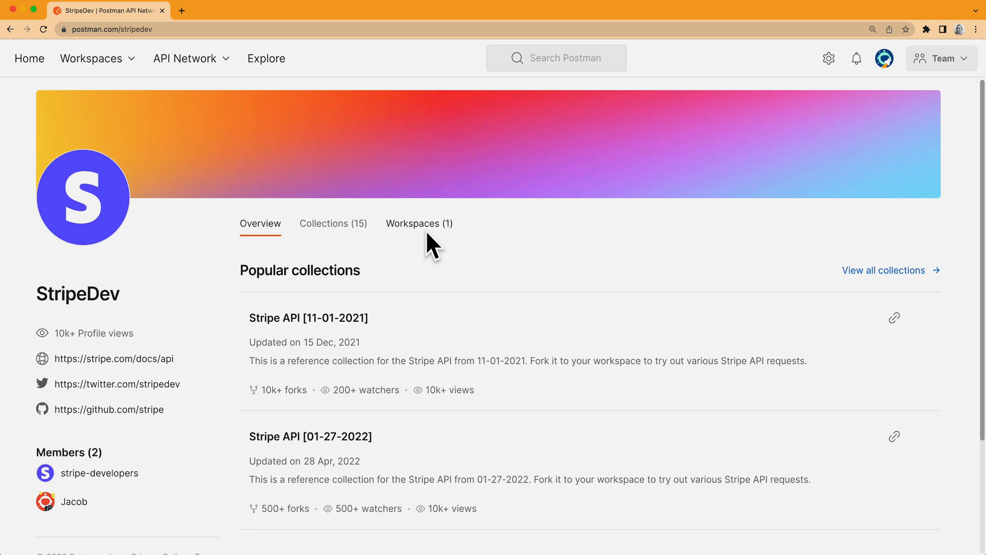
left_click(266, 57)
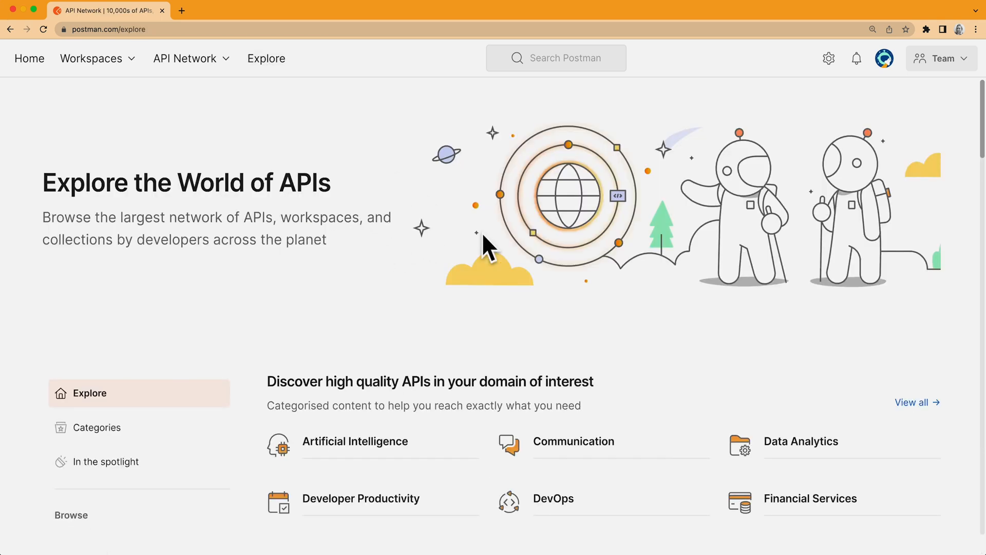
mouse_move(614, 293)
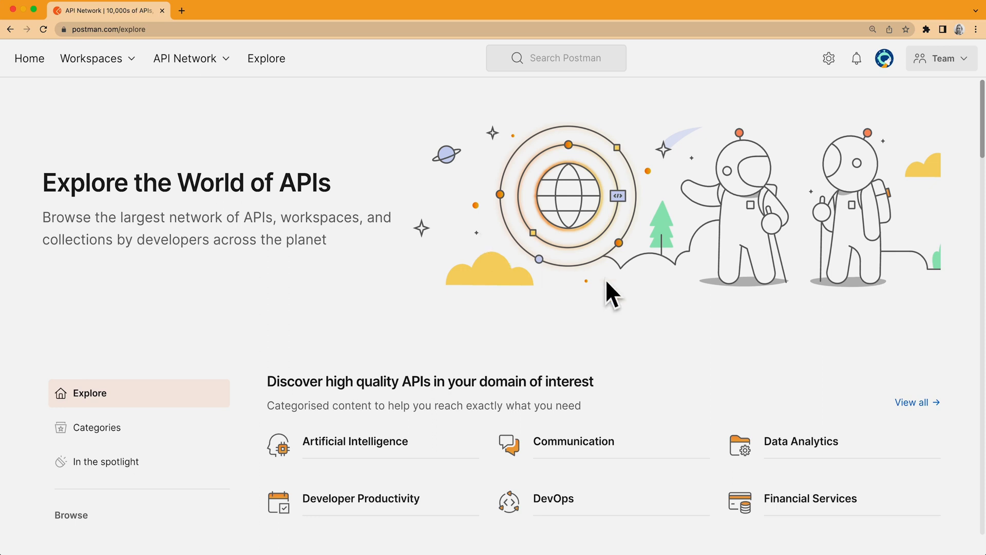
mouse_move(656, 296)
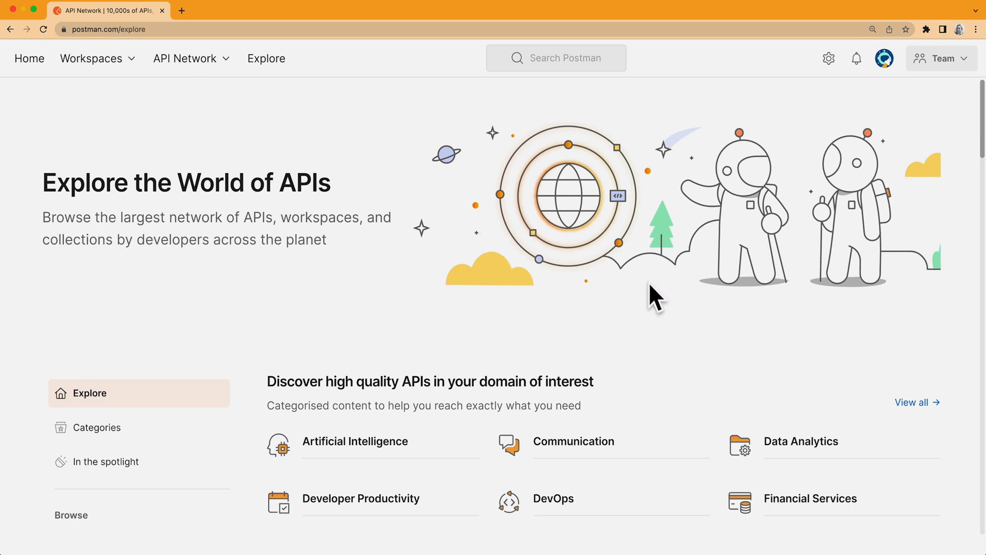
scroll("down", 3)
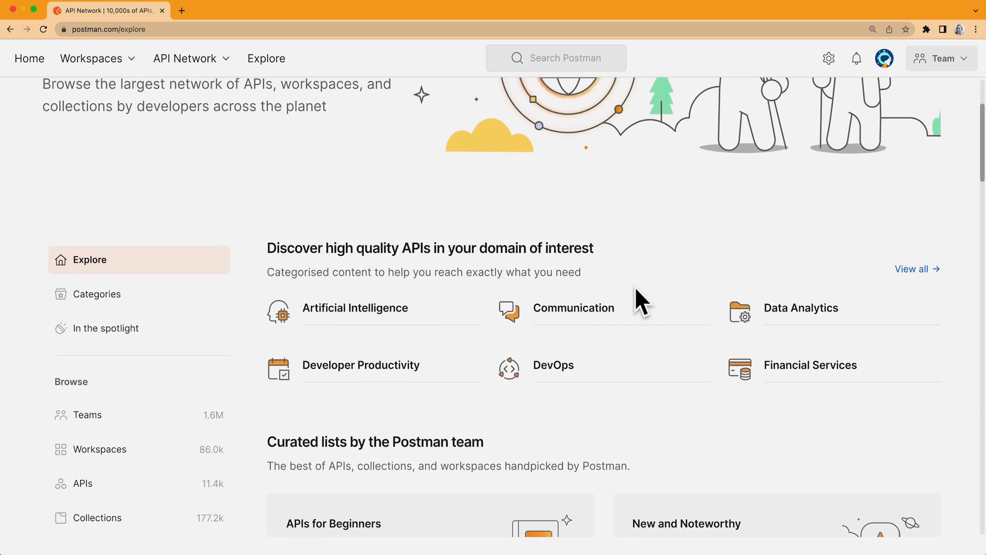
scroll("down", 3)
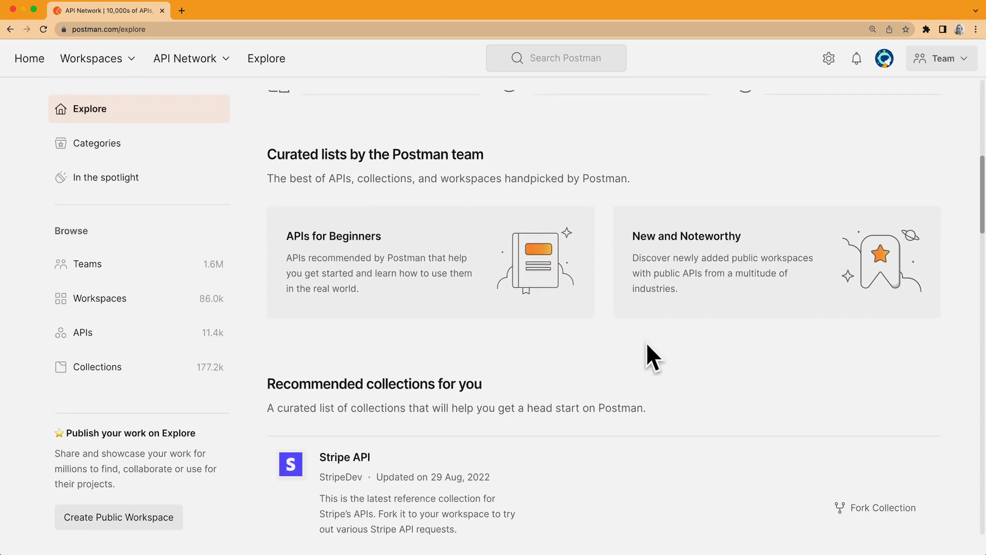
mouse_move(464, 276)
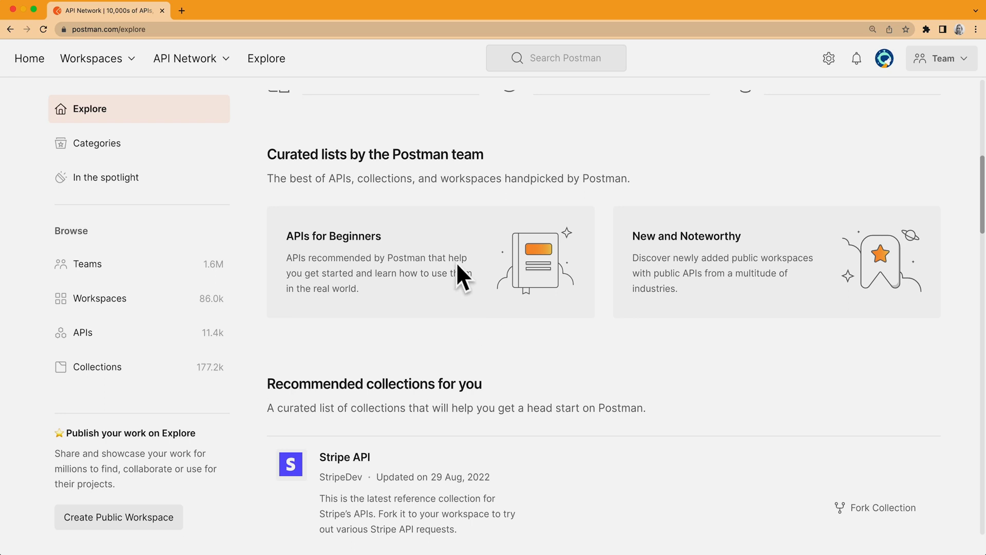
mouse_move(736, 283)
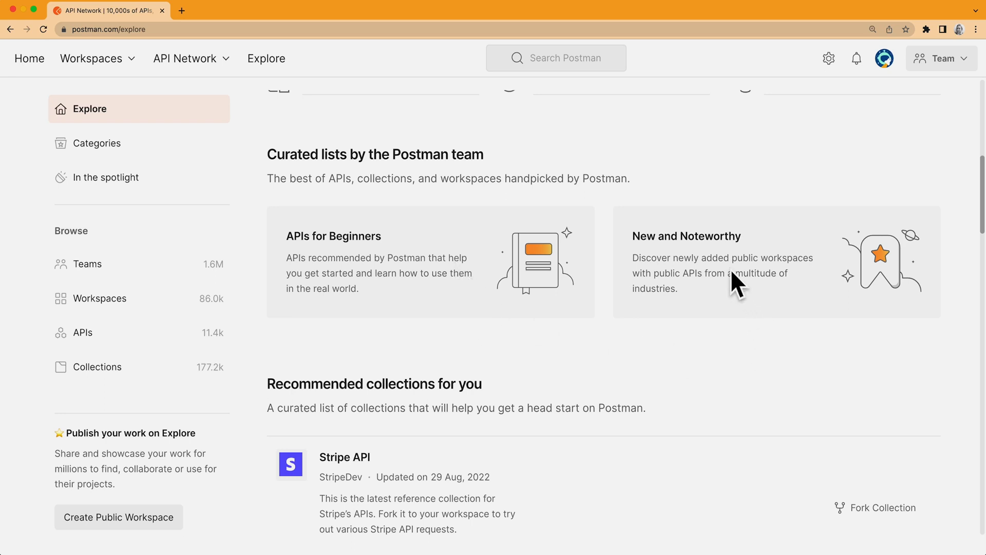
mouse_move(731, 296)
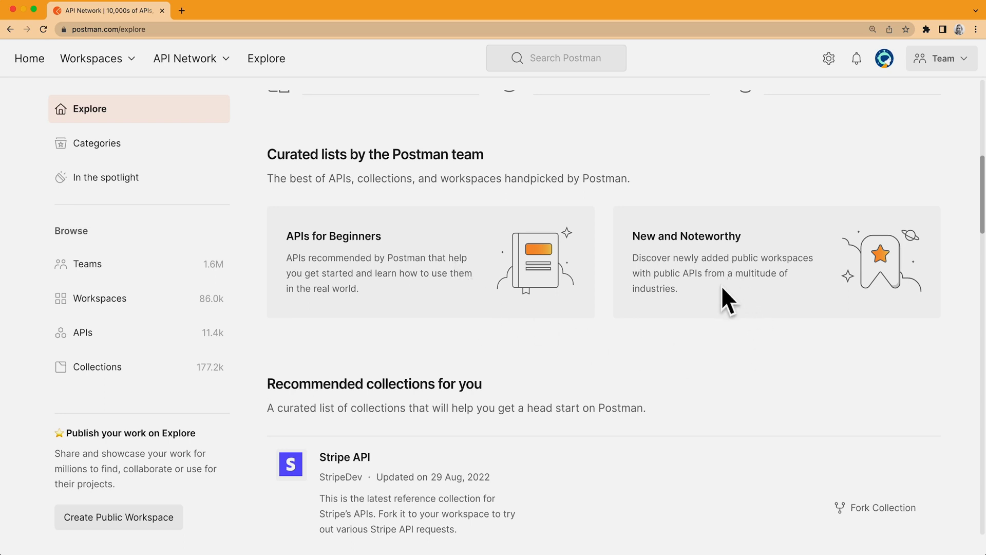
scroll("down", 3)
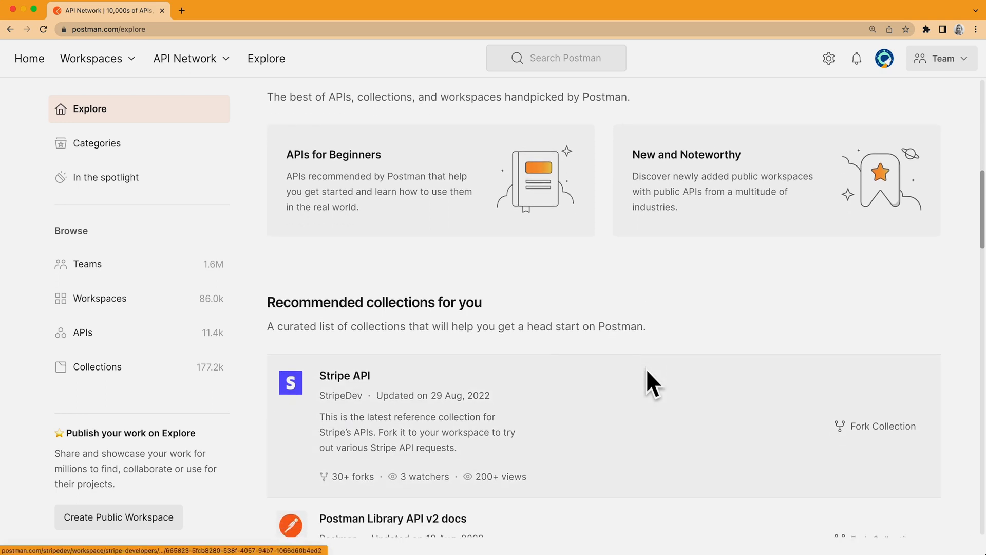
scroll("down", 3)
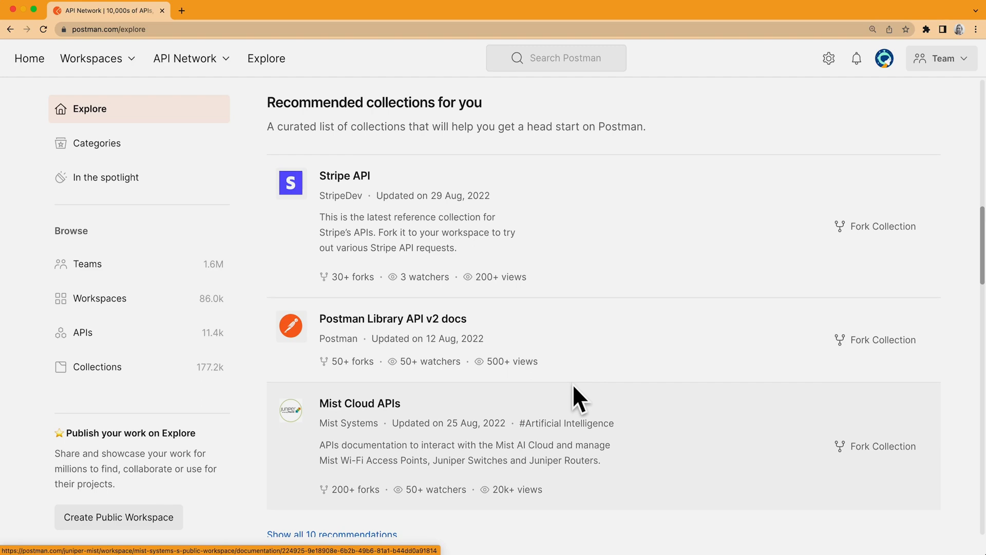
mouse_move(299, 232)
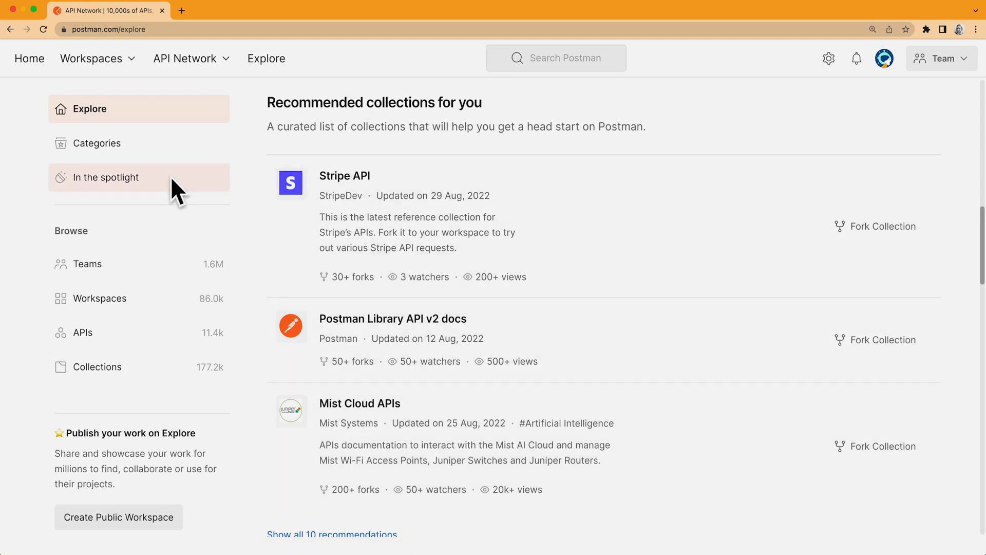
Step: View In the spotlight: APIs for Beginners, trending items and communication APIs like Nylas and WhatsApp
left_click(108, 177)
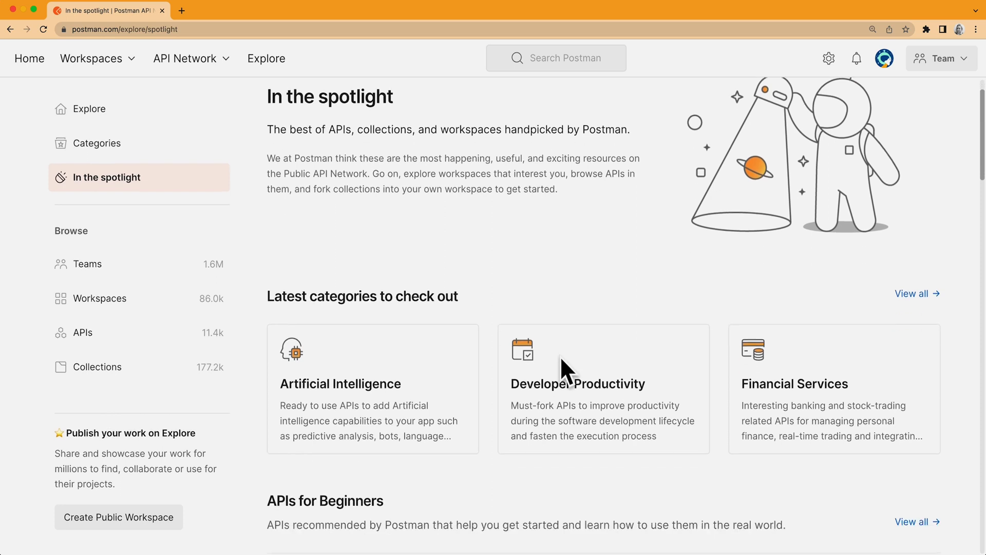
scroll("down", 3)
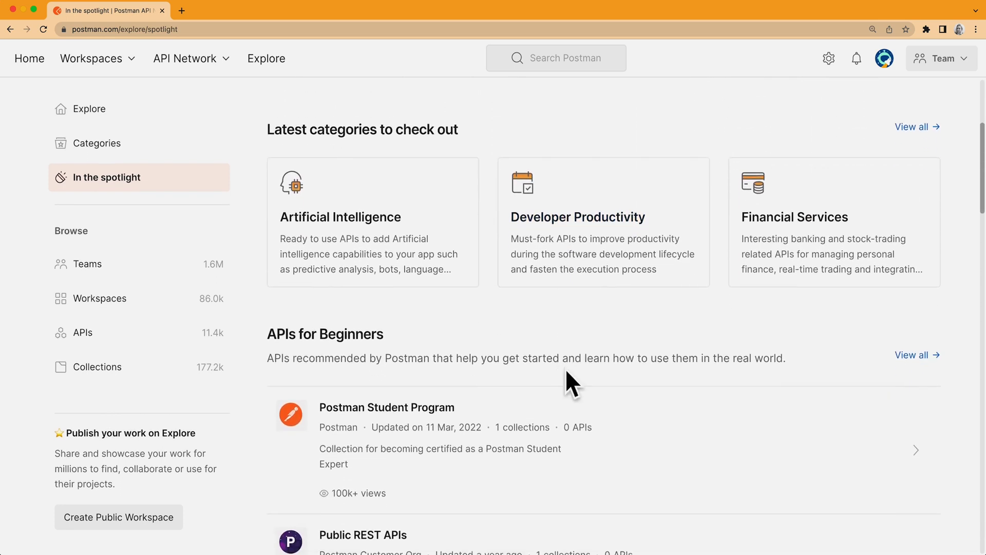
scroll("down", 3)
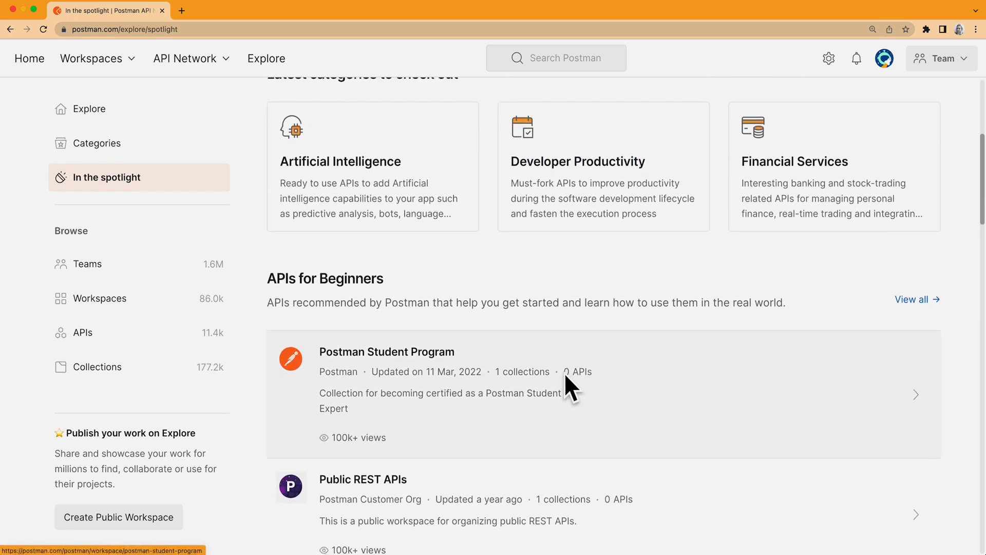
scroll("down", 3)
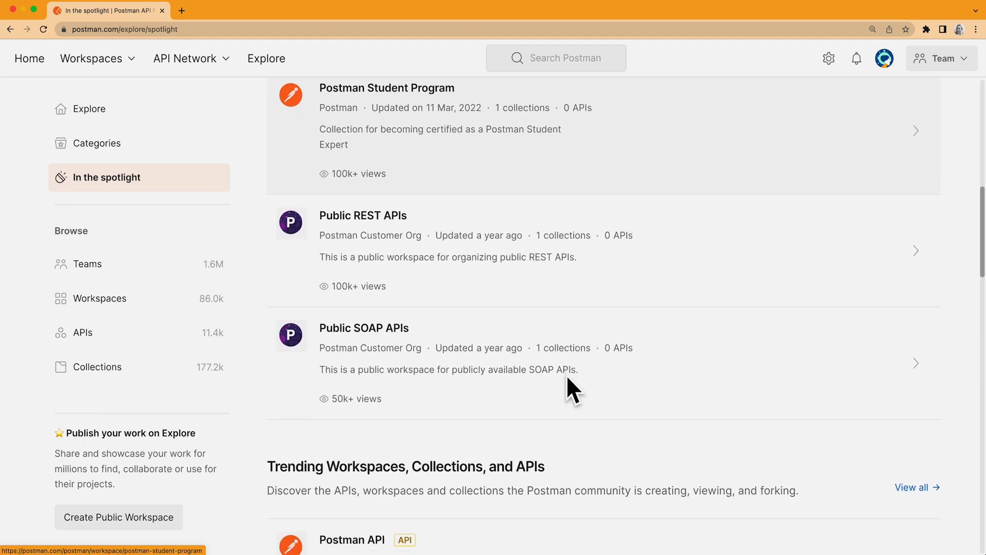
scroll("down", 3)
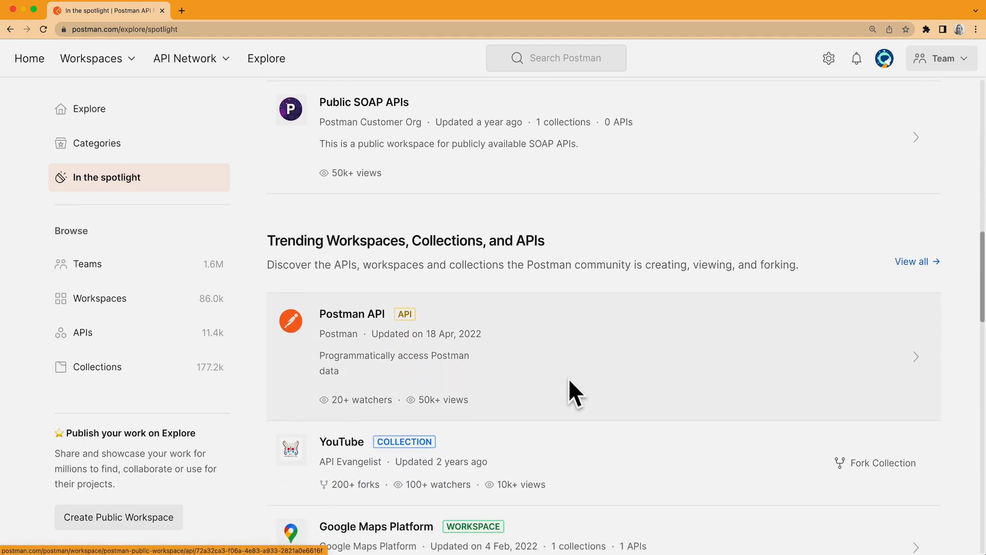
scroll("down", 3)
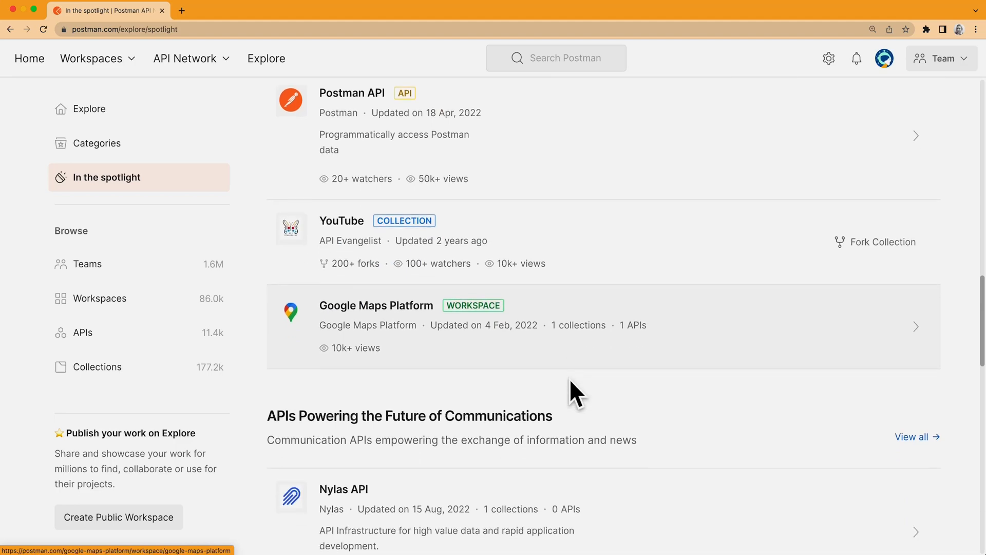
scroll("down", 3)
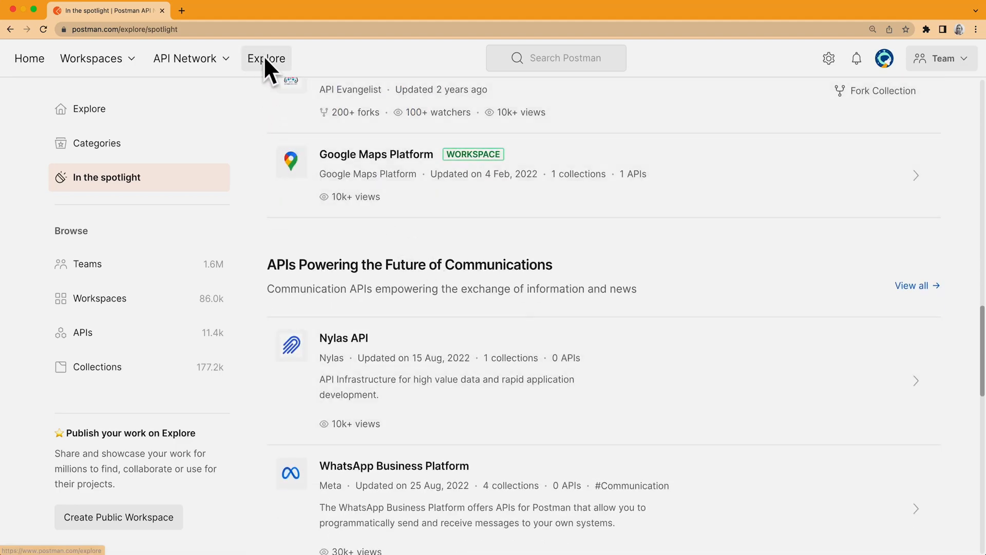